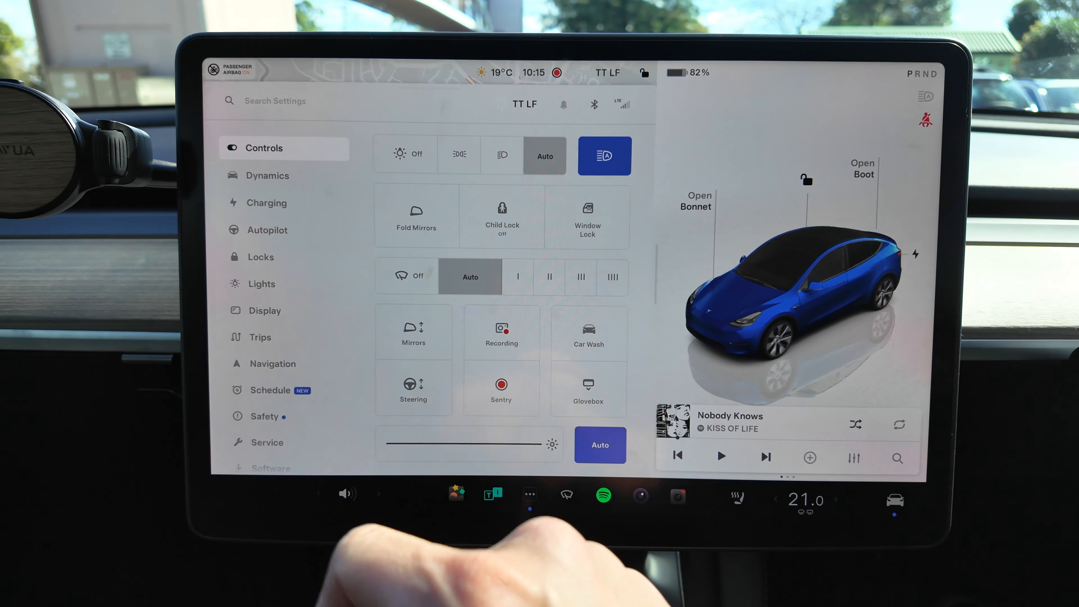
# Reach the Software settings and show the Release Notes for version 2024.26.7
pyautogui.click(502, 334)
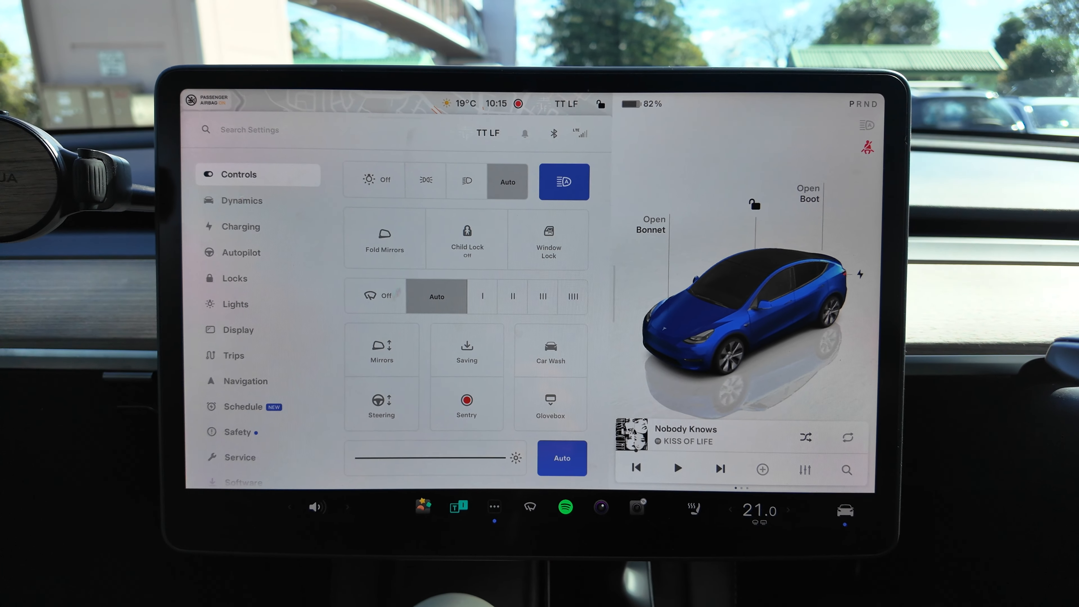
pyautogui.scroll(-3)
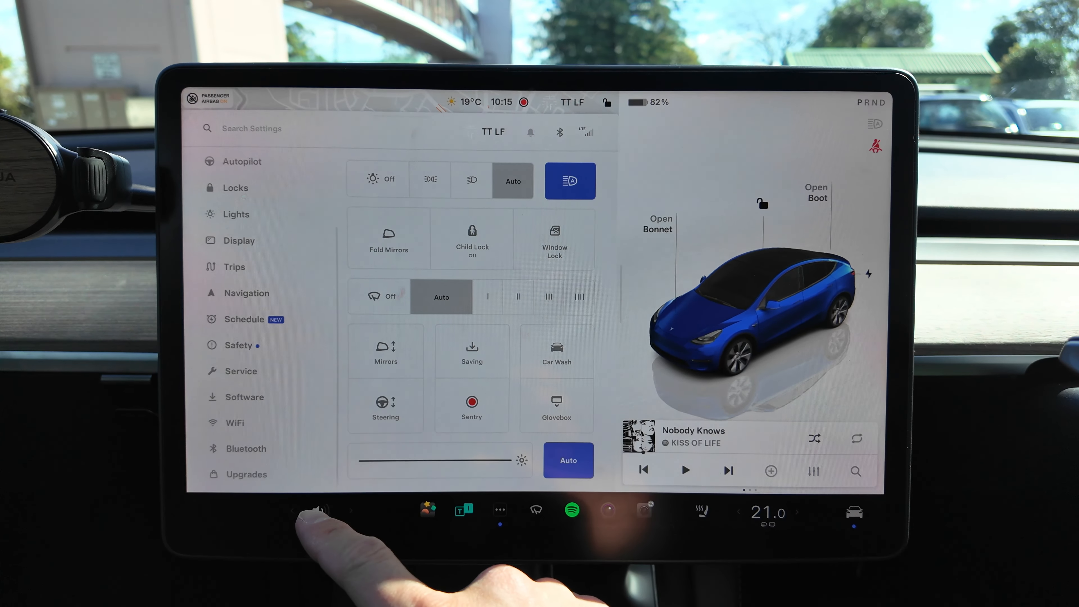
pyautogui.click(434, 510)
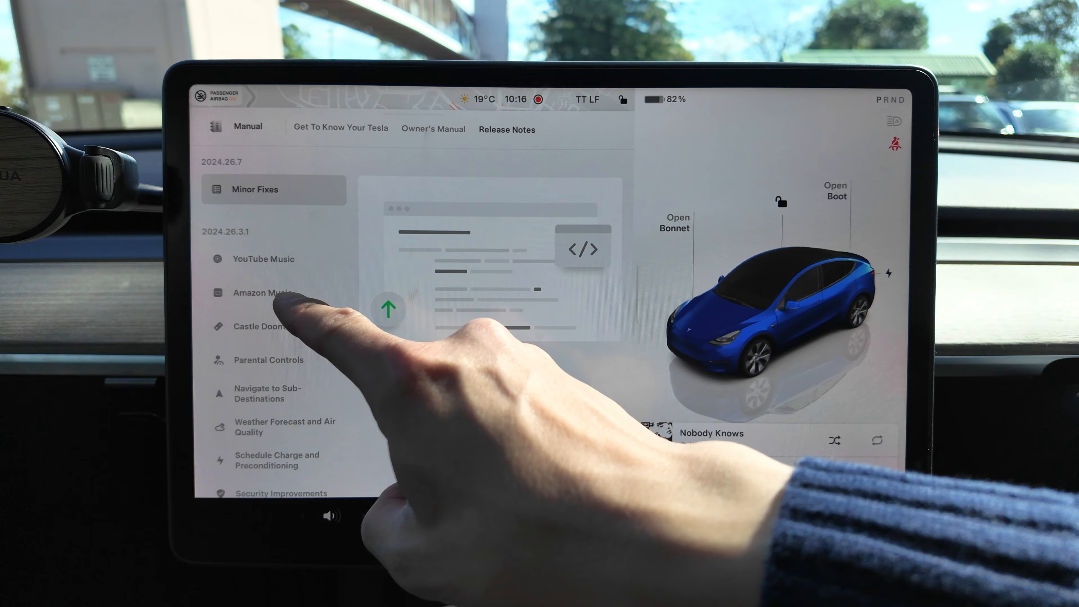
# View the YouTube Music, Amazon Music, Castle Doombad Classic and Parental Controls release notes in turn
pyautogui.click(263, 258)
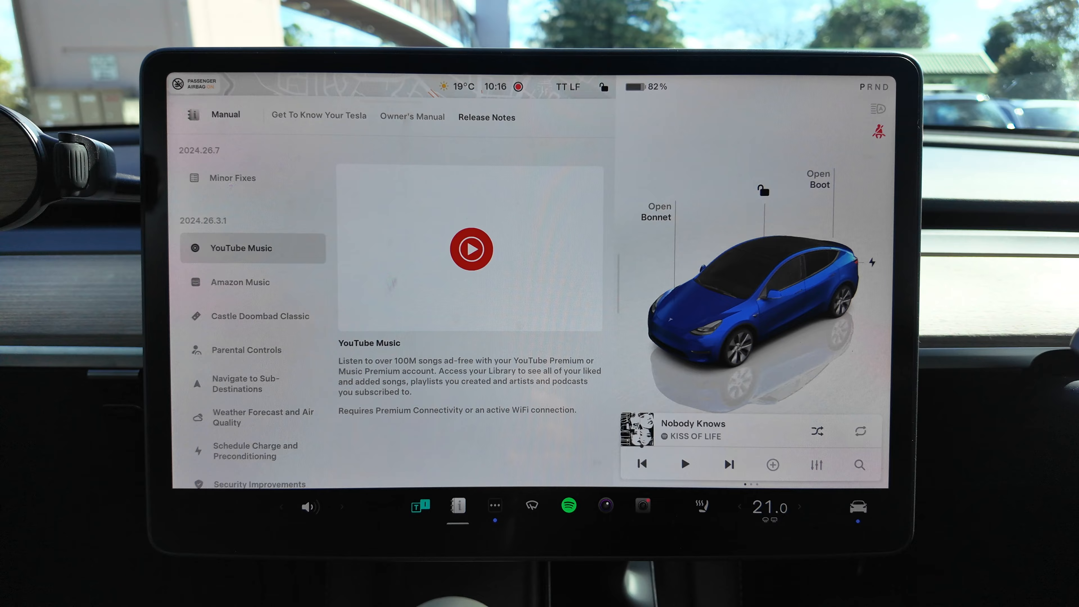
pyautogui.click(242, 282)
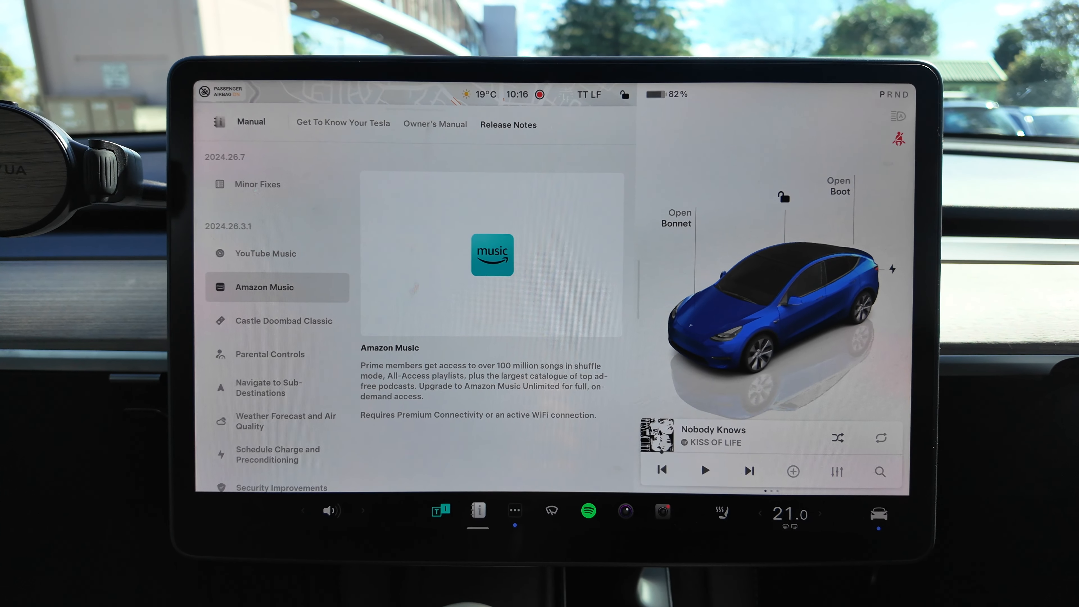
pyautogui.click(282, 321)
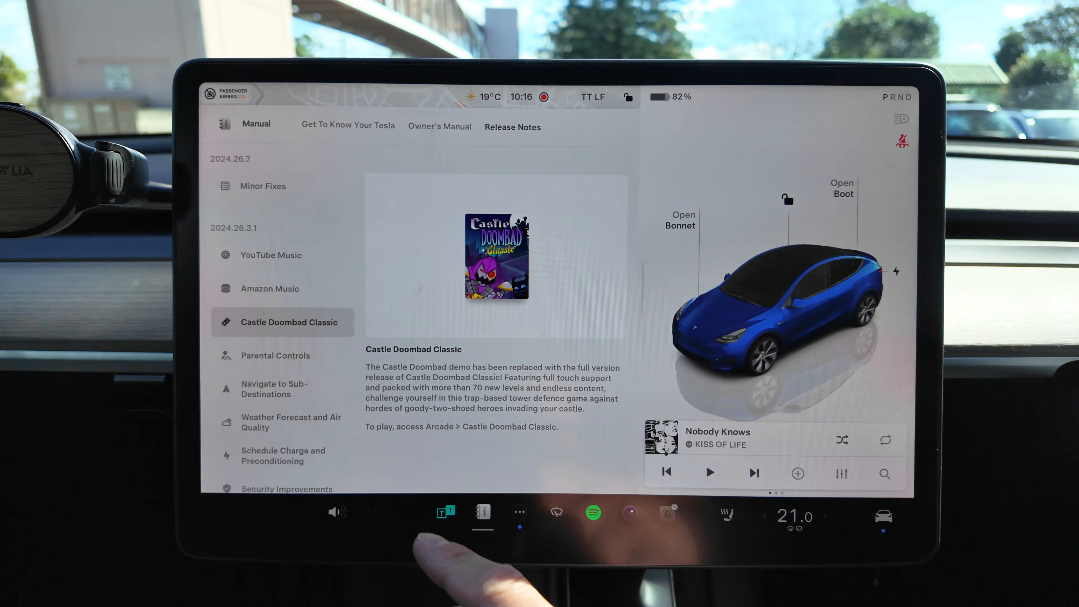
pyautogui.click(276, 355)
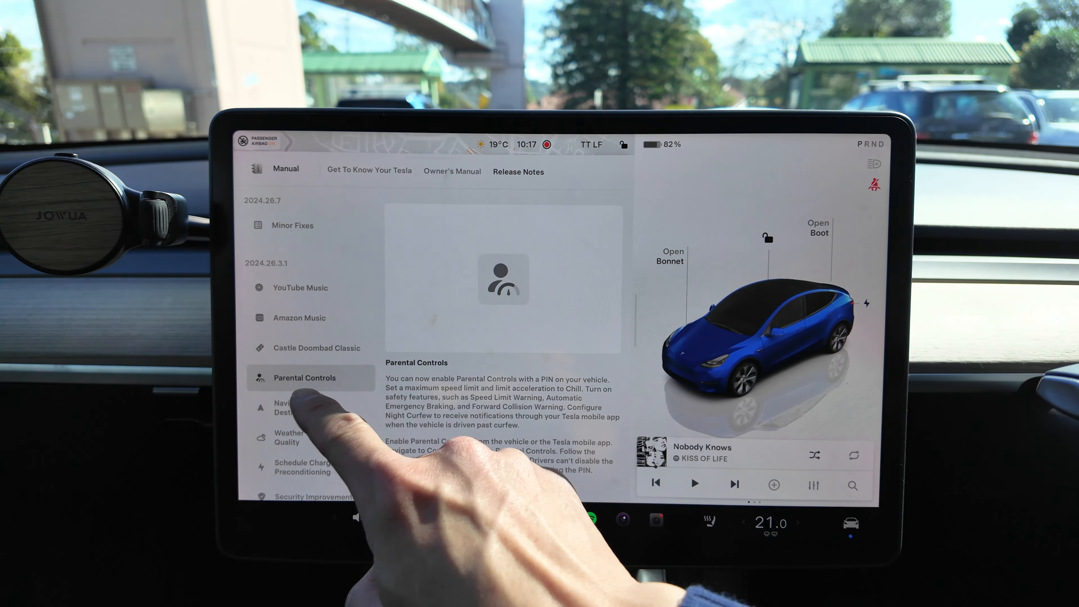
# View the Navigate to Sub-Destinations, Weather Forecast and Air Quality, and Schedule Charge notes
pyautogui.click(296, 410)
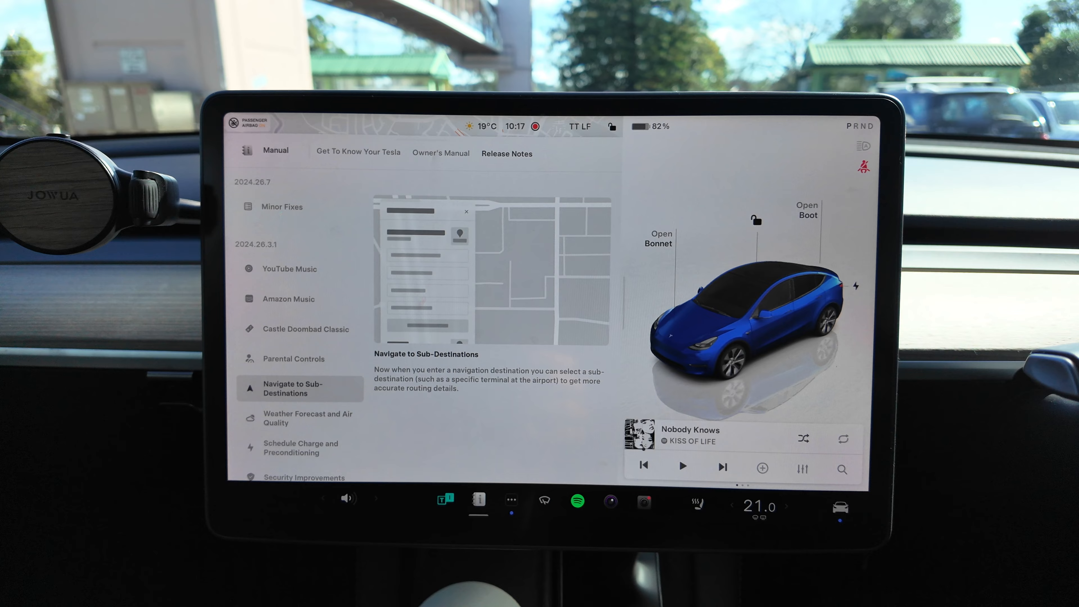
pyautogui.click(308, 418)
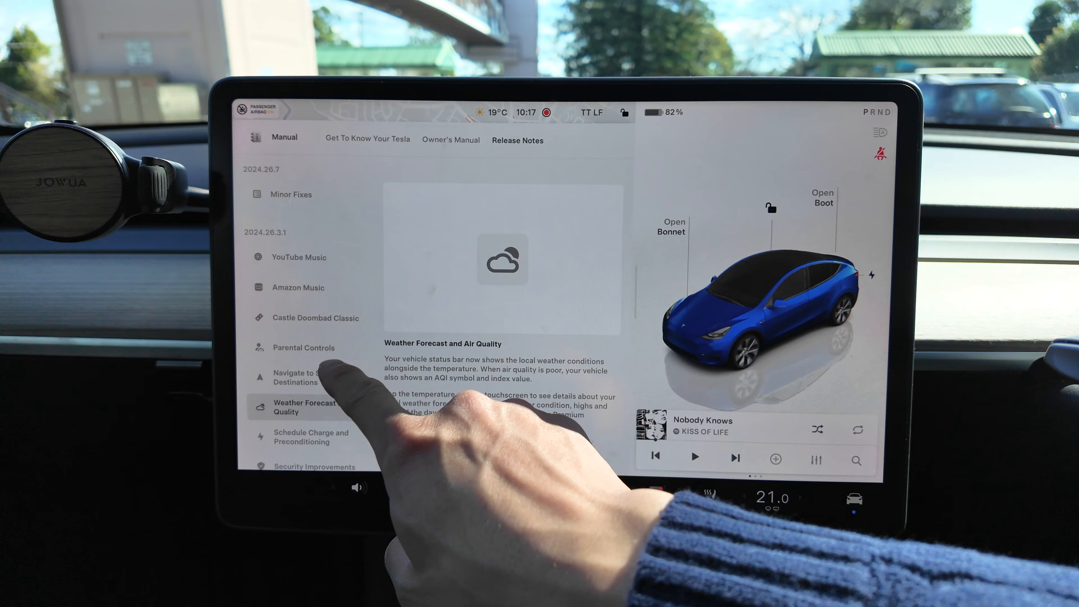
pyautogui.click(311, 438)
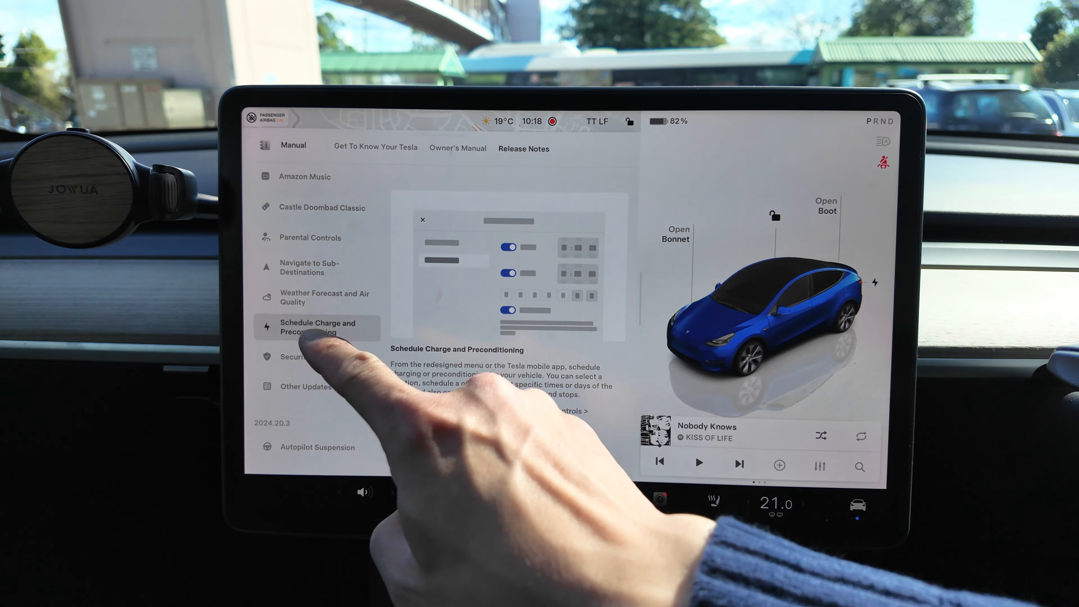
# View the Security Improvements note, then the Other Updates note
pyautogui.click(309, 363)
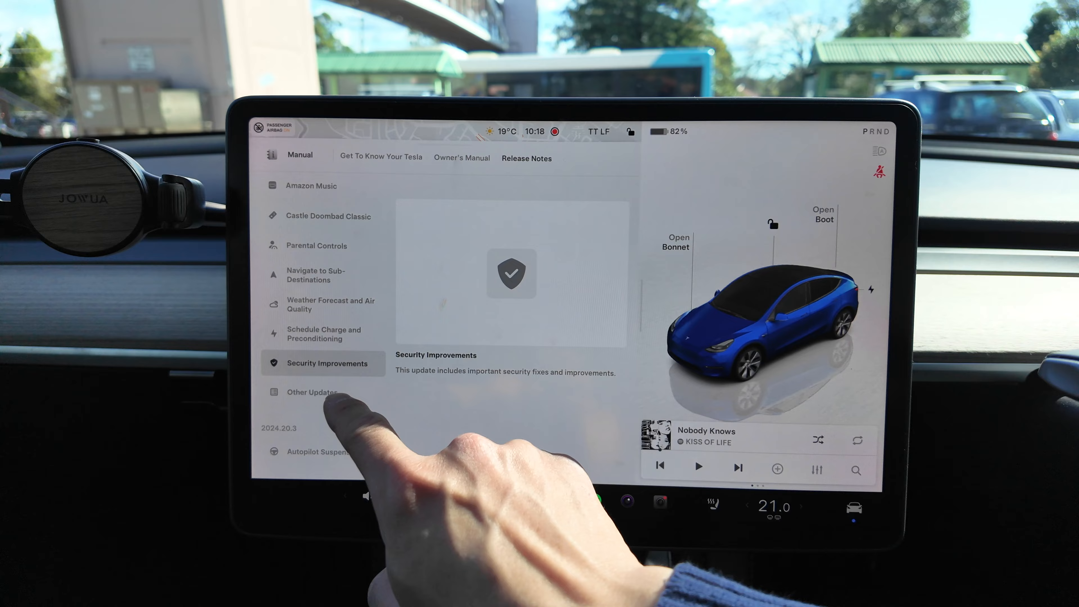
pyautogui.click(313, 393)
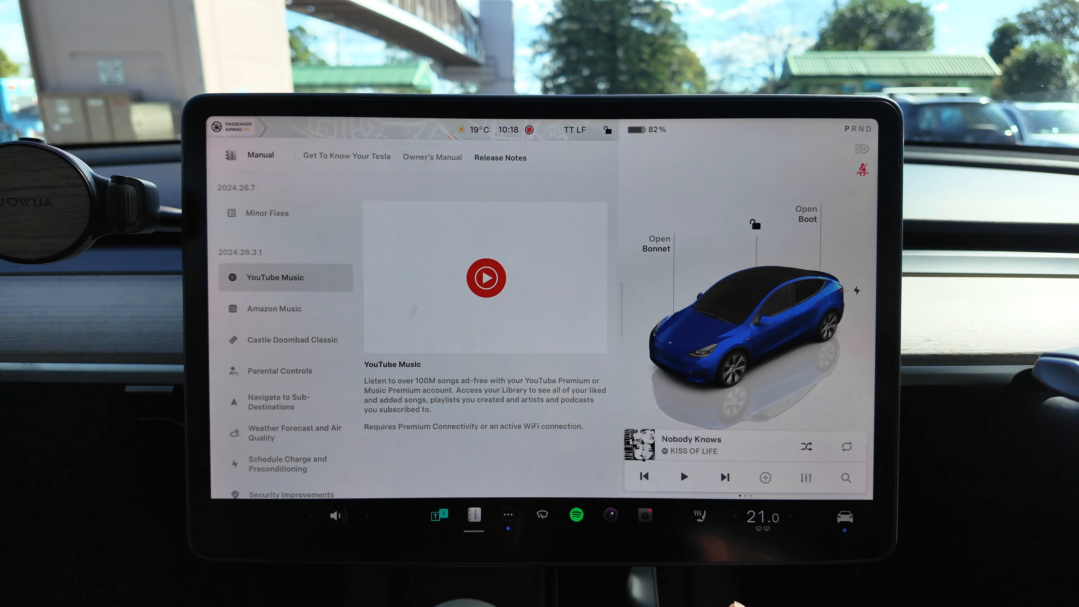
# Launch YouTube Music from the app launcher, showing its Google sign-in screen, then return to the release notes
pyautogui.click(508, 515)
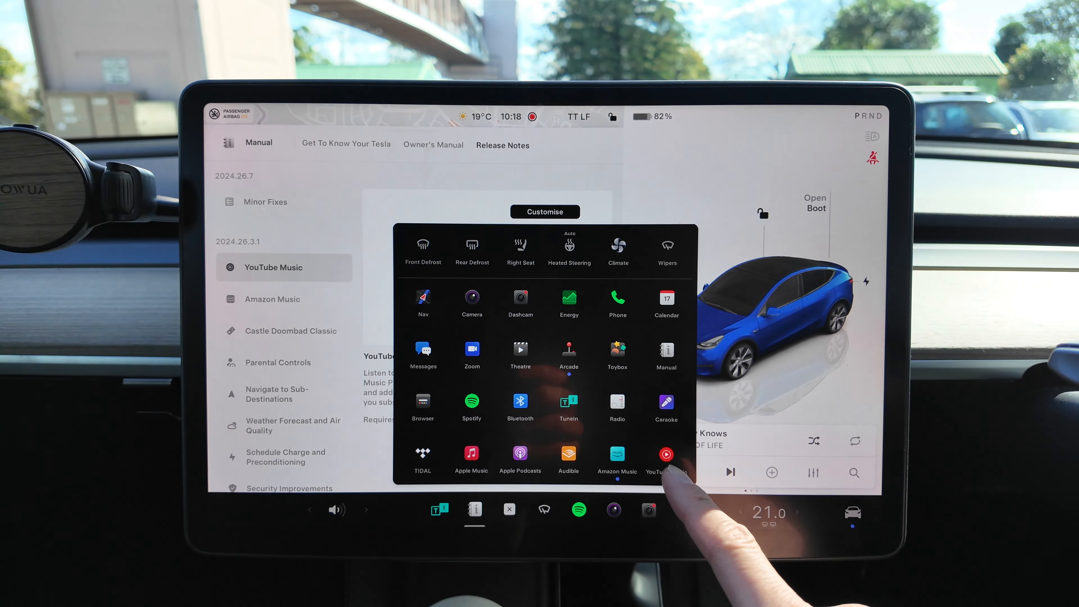
pyautogui.click(666, 457)
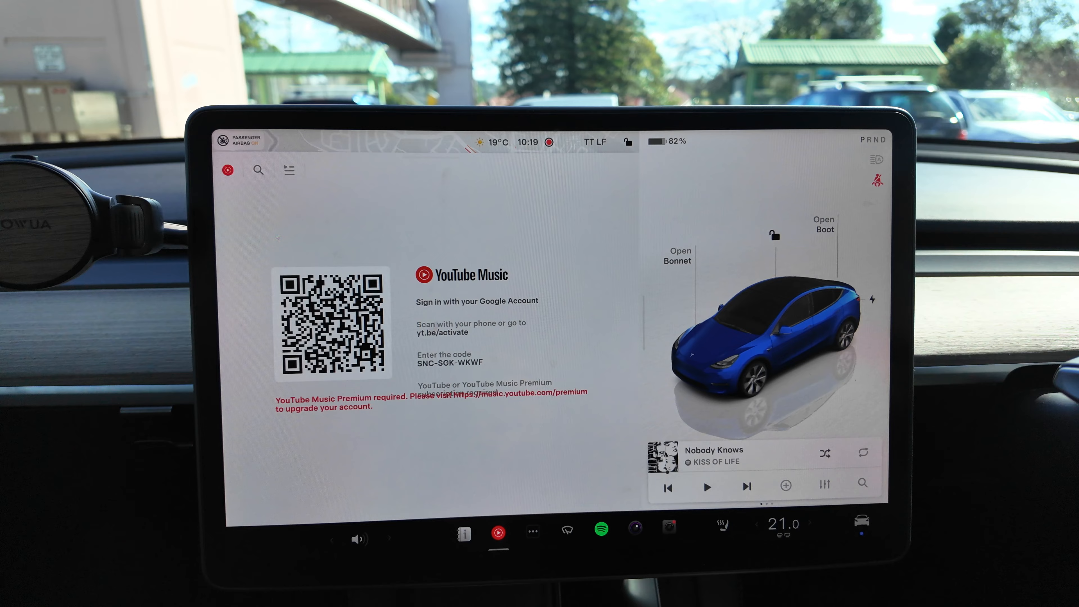
pyautogui.click(532, 531)
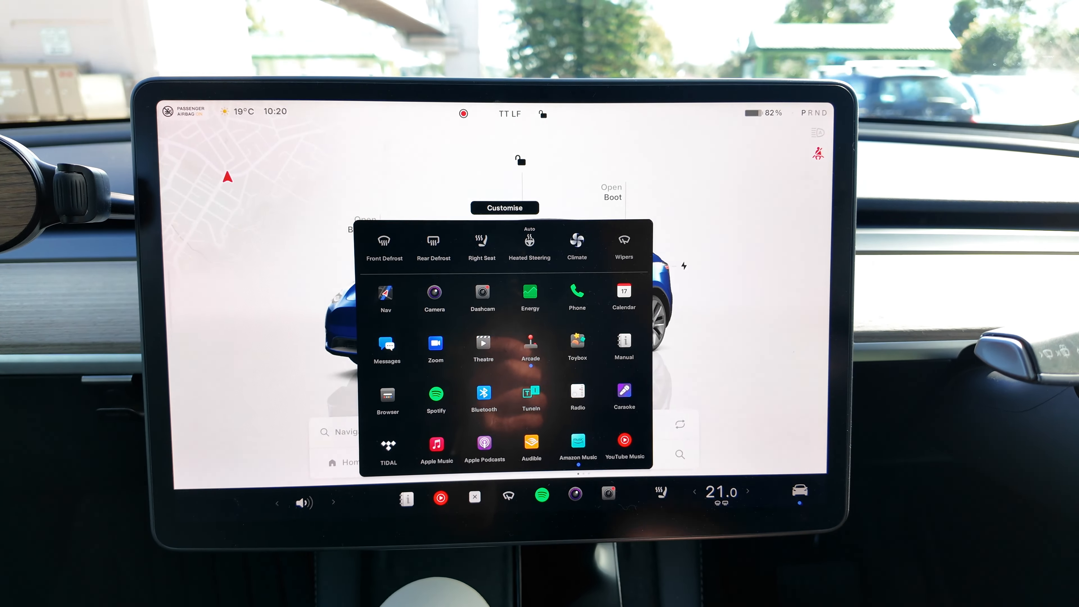
pyautogui.click(577, 444)
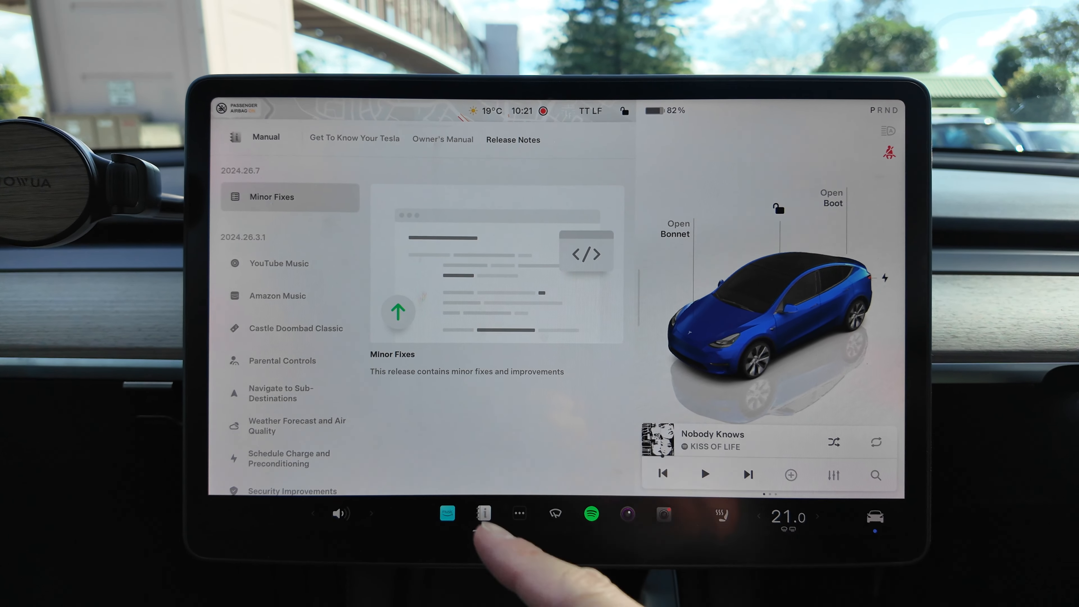
# Launch Theatre from the app launcher to see Netflix, Disney+, YouTube and Twitch, then reopen the launcher
pyautogui.click(520, 513)
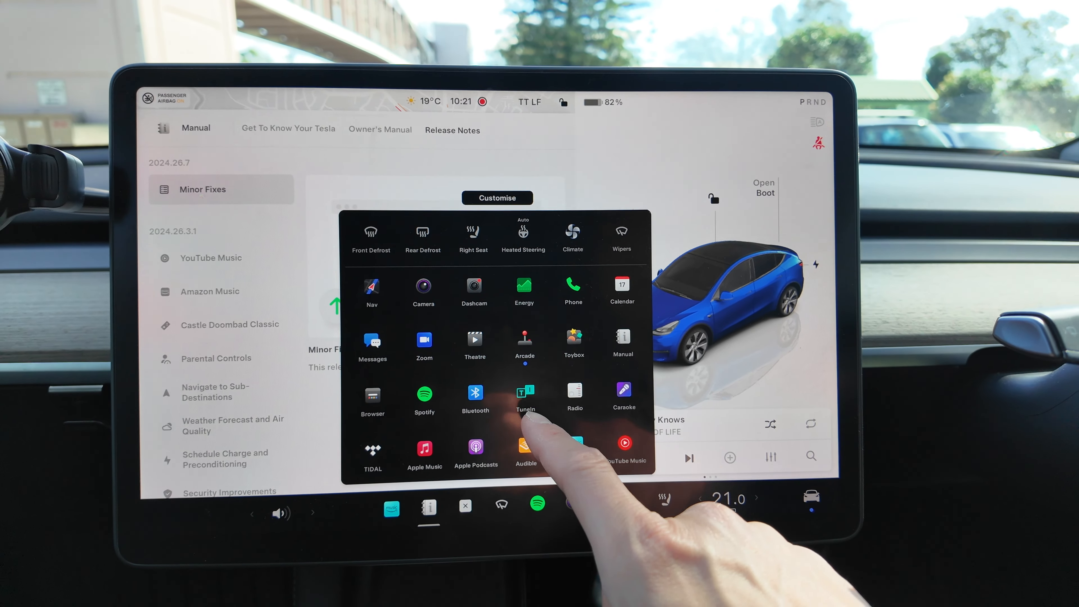
pyautogui.click(474, 344)
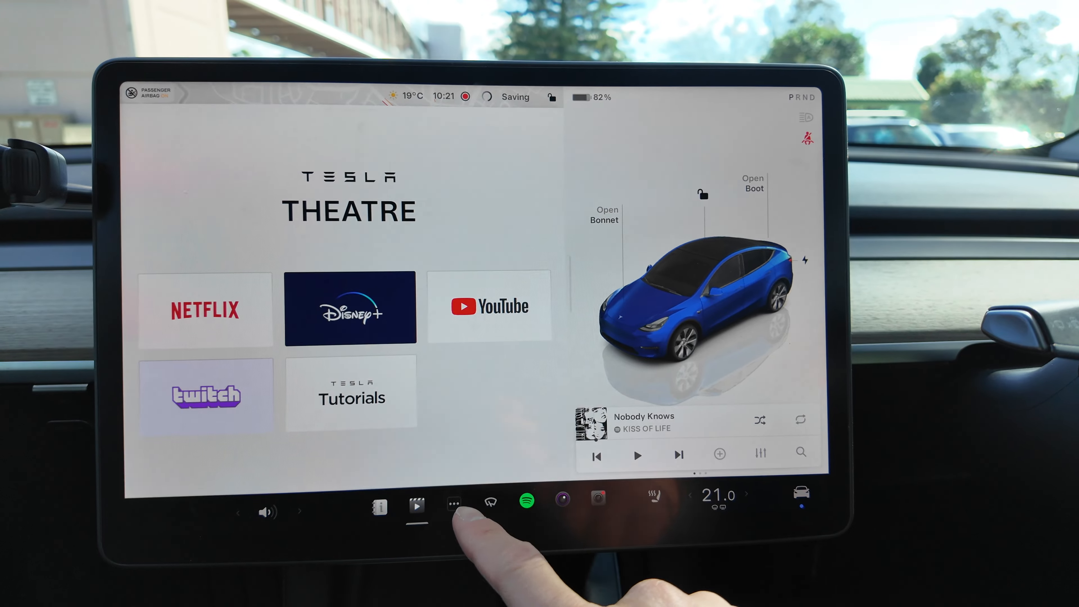
pyautogui.click(432, 505)
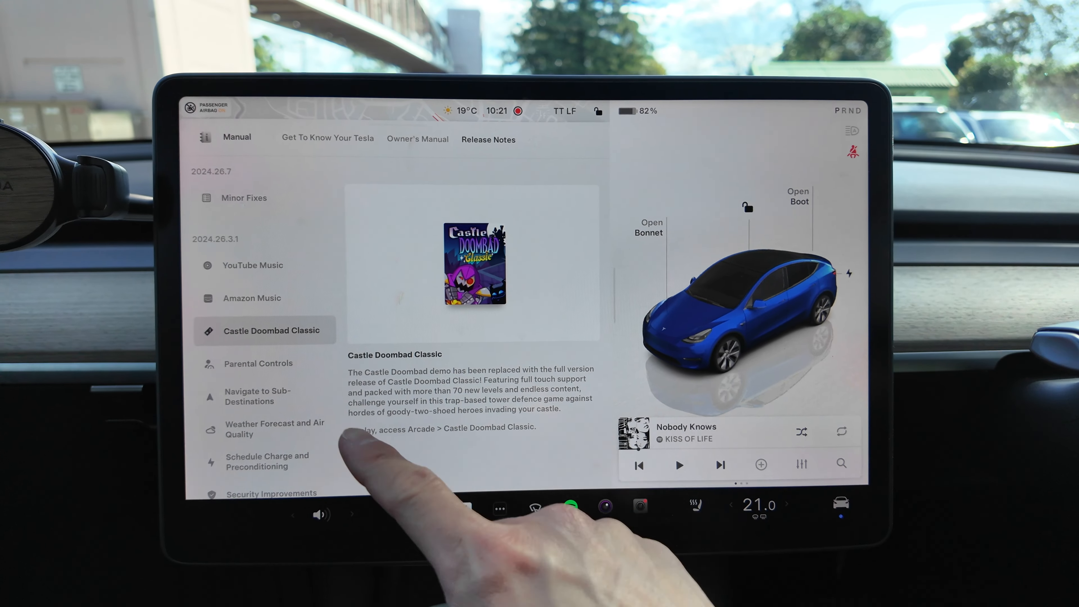
# Show the Forestville weather forecast card from the weather note, then dismiss it
pyautogui.click(259, 362)
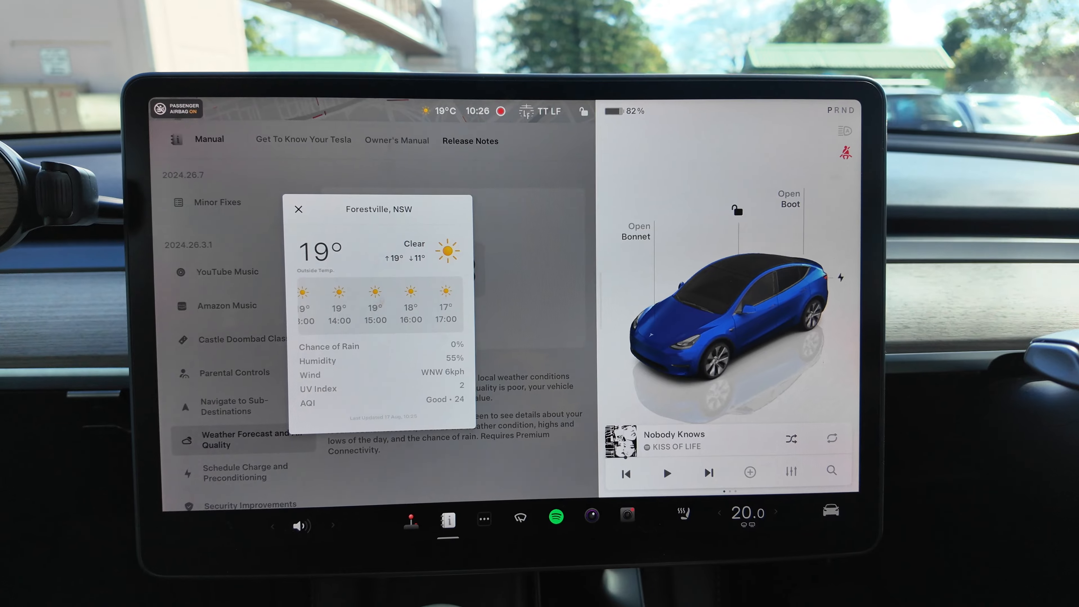
pyautogui.click(298, 208)
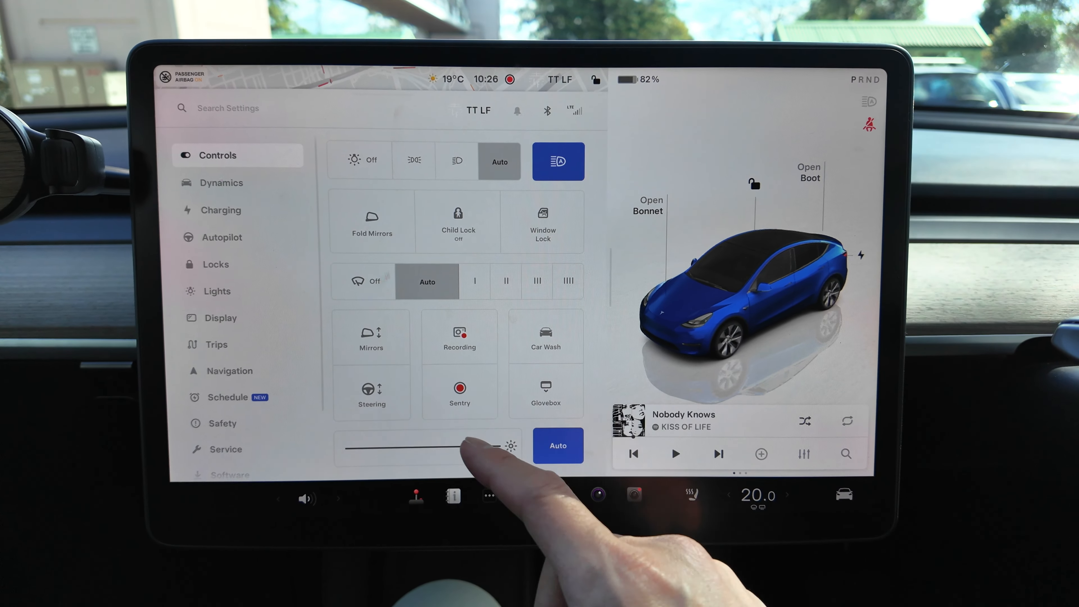
# Reach the Charging Schedule settings and review the locations a schedule can apply to
pyautogui.click(220, 210)
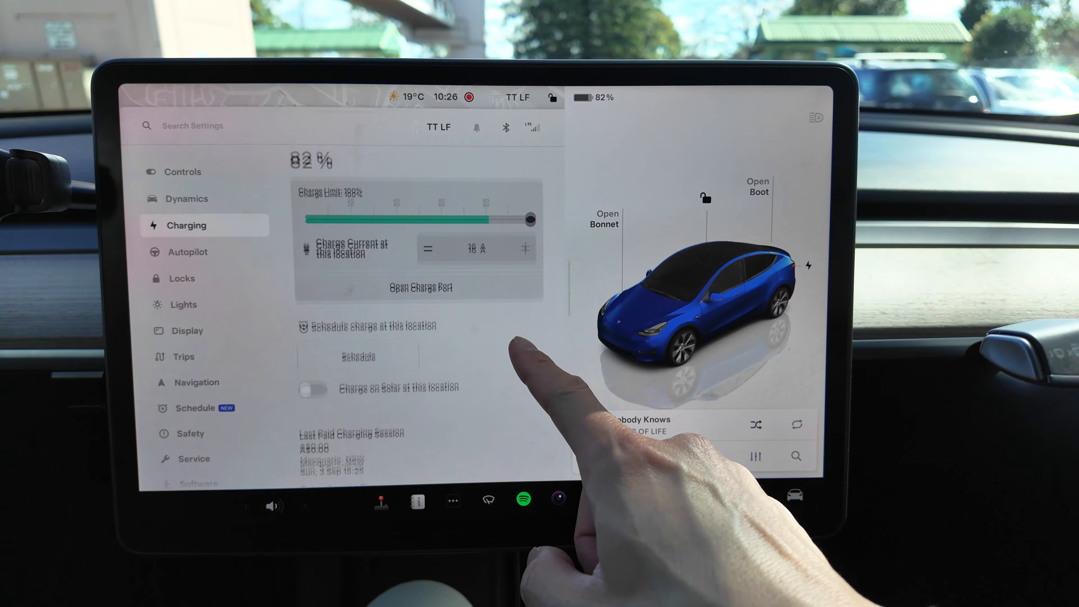
pyautogui.click(195, 408)
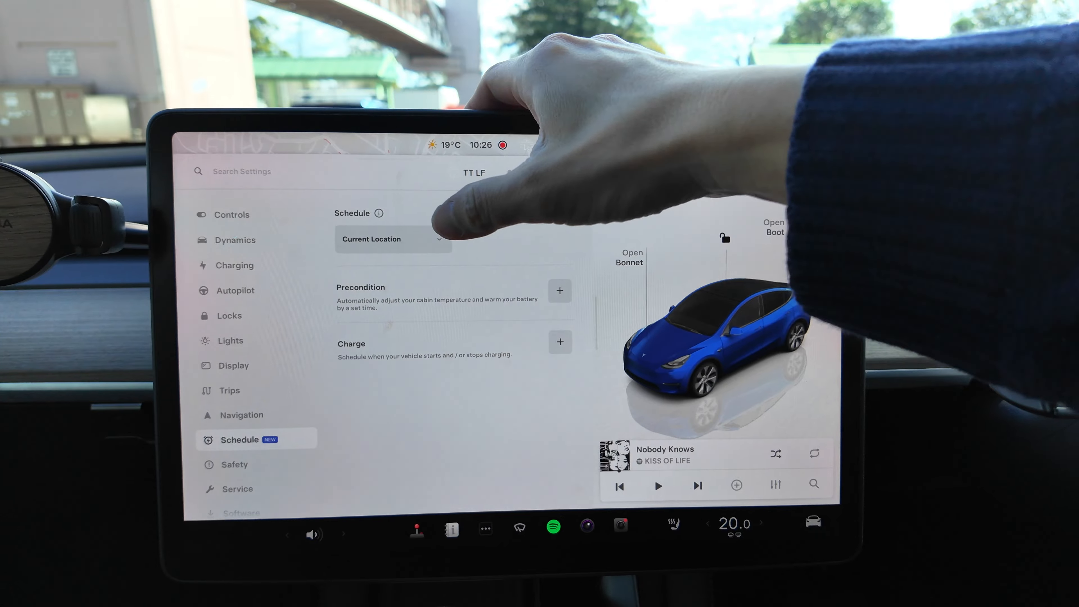
pyautogui.click(392, 238)
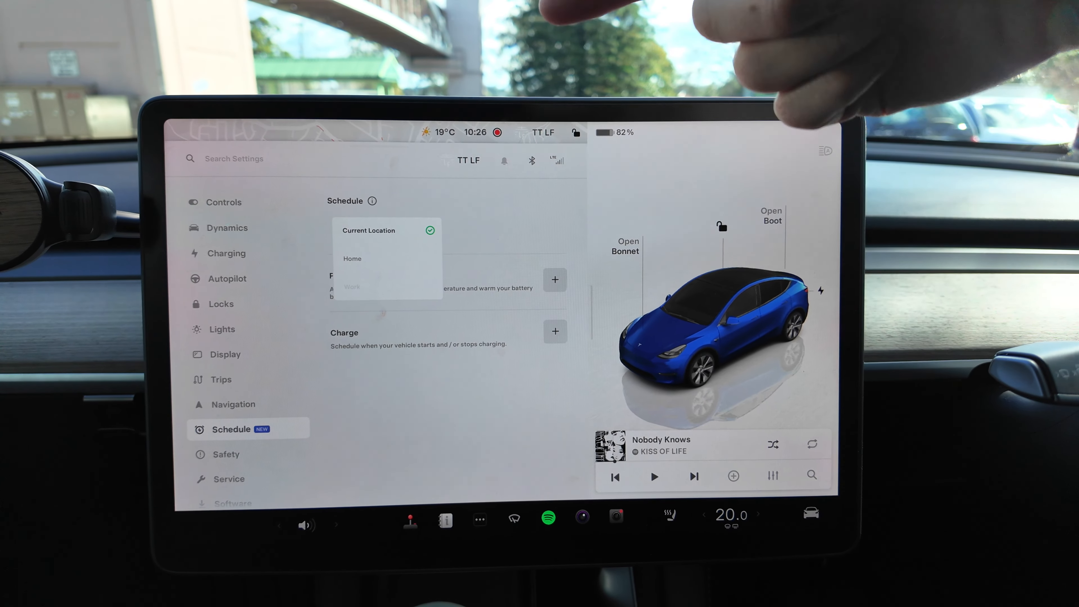
pyautogui.click(387, 230)
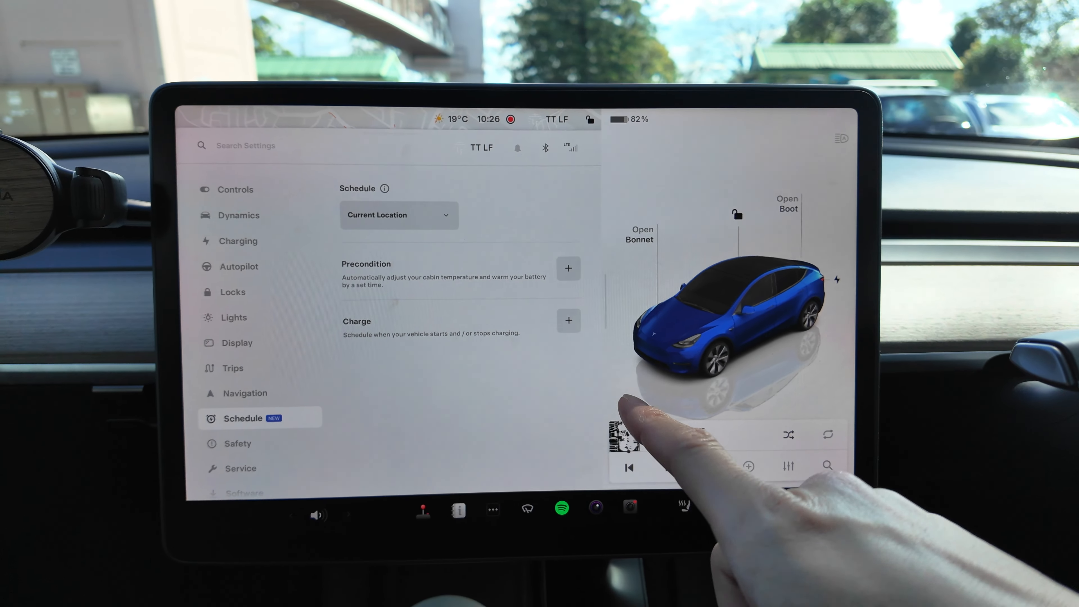
# Start a new charge schedule to see the Create Schedule form, close it and show Other Updates
pyautogui.click(568, 320)
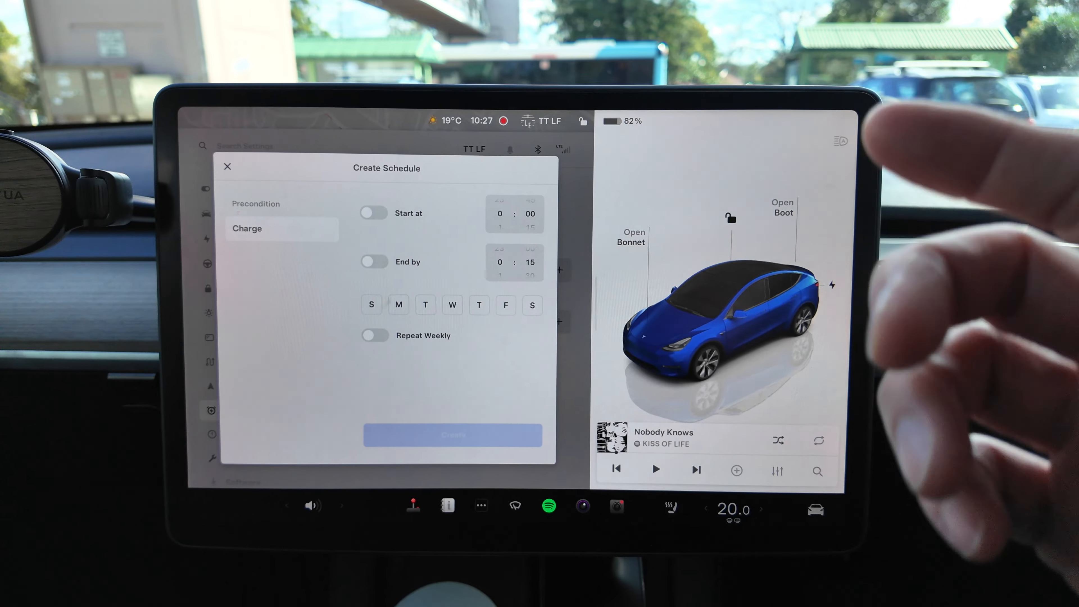
pyautogui.click(255, 204)
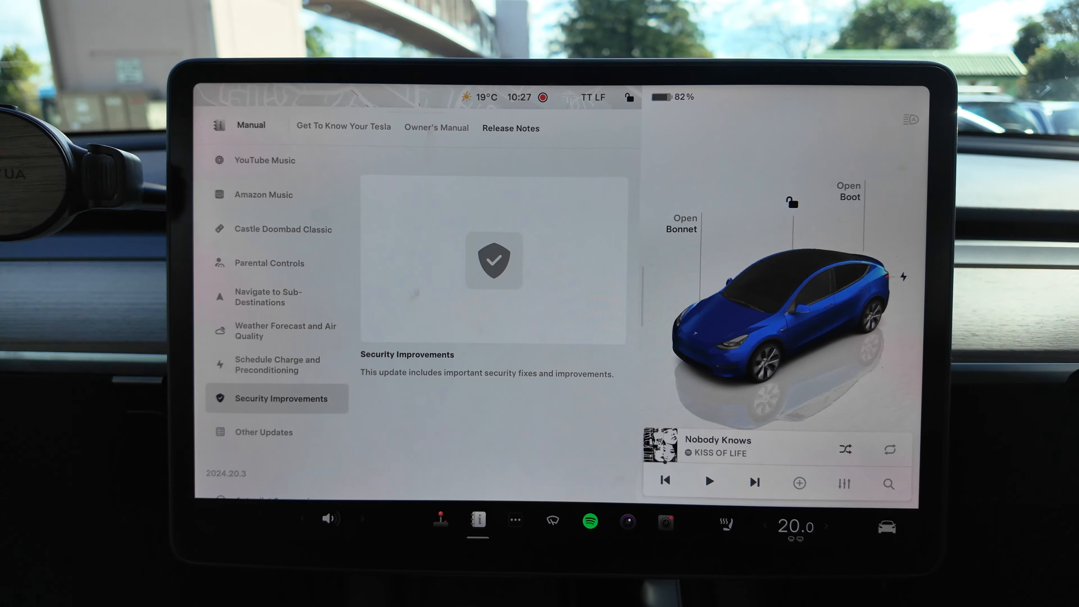
pyautogui.click(263, 432)
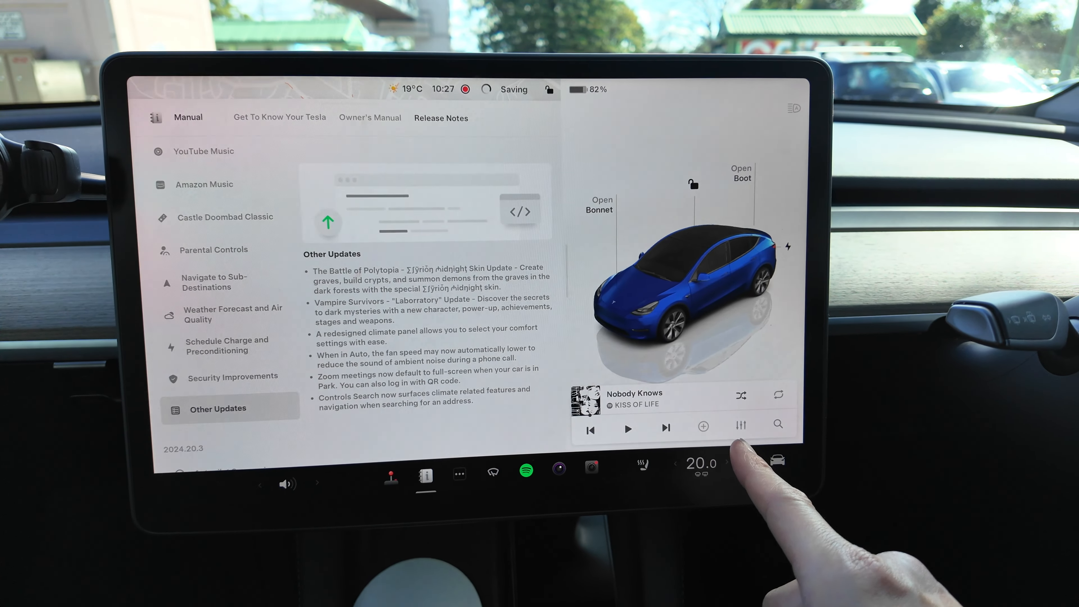
# Show the redesigned climate panel with its Off, Keep, Dog and Camp modes
pyautogui.click(701, 464)
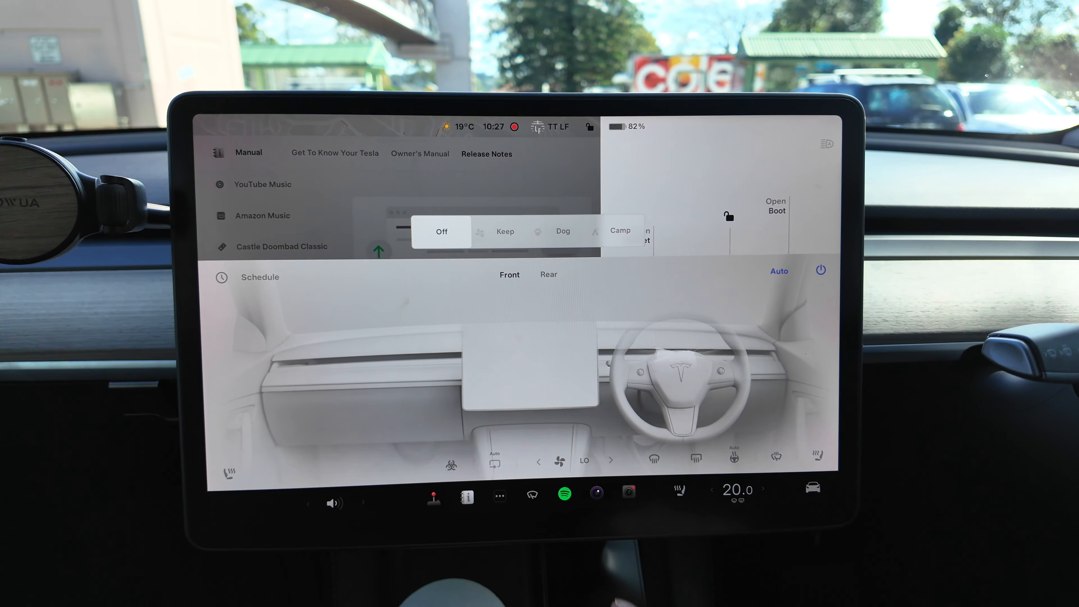
# Dismiss the climate panel and return the release notes list to the Other Updates entry
pyautogui.click(549, 275)
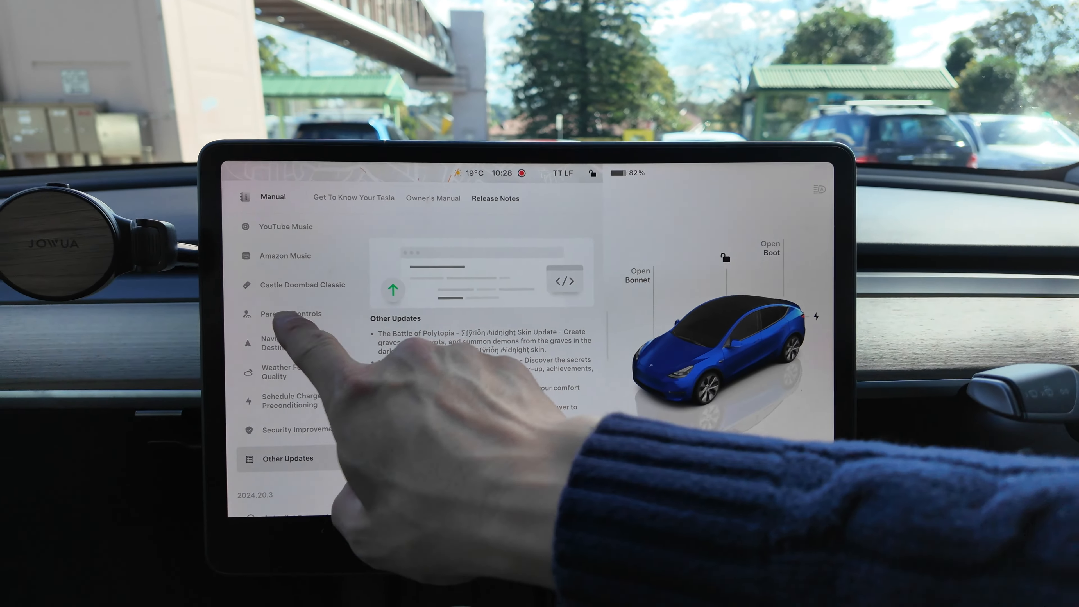
pyautogui.scroll(3)
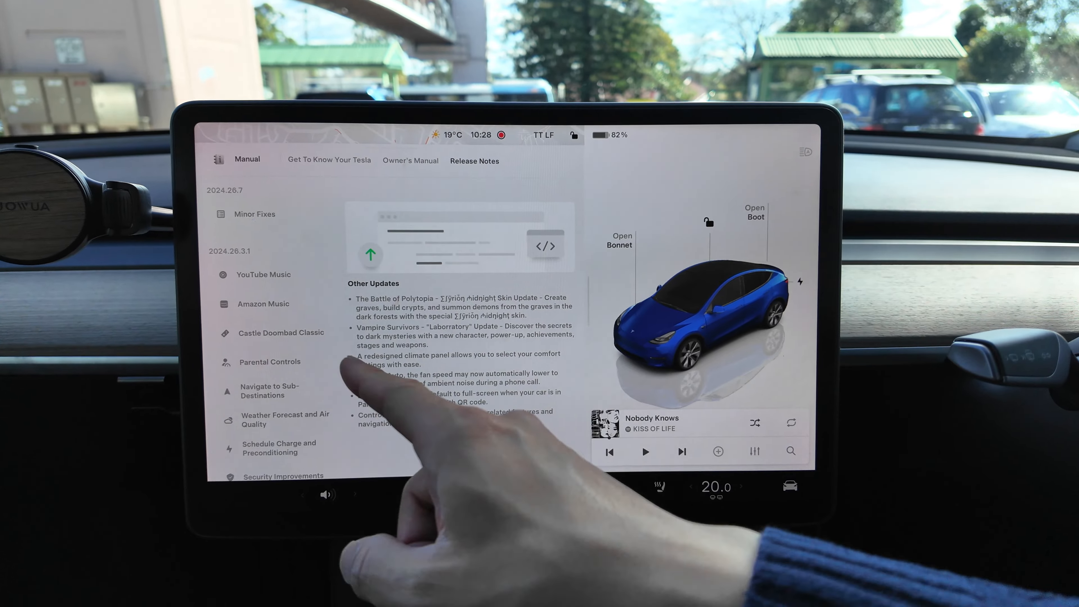